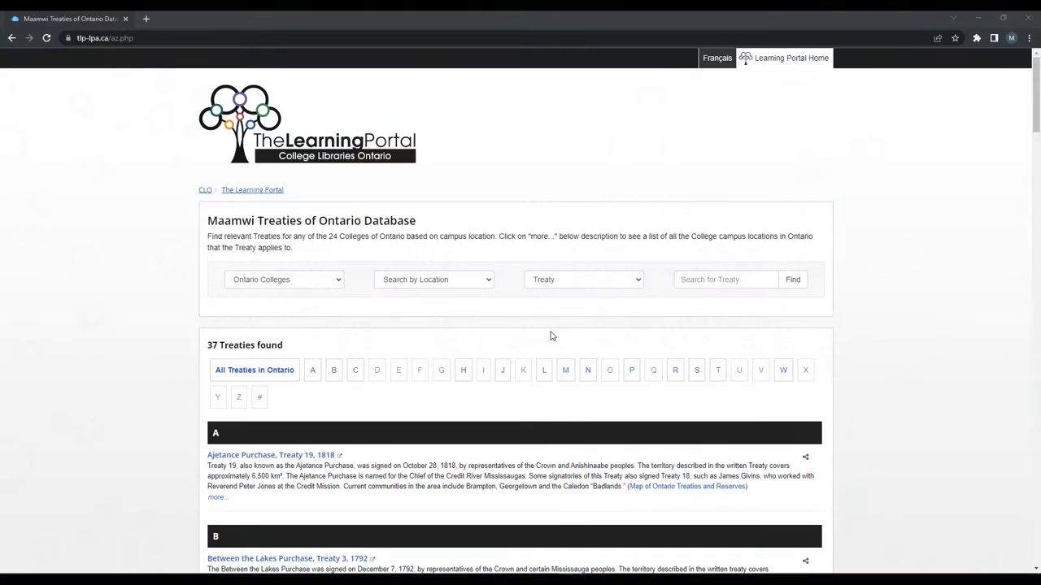
mouse_move(546, 340)
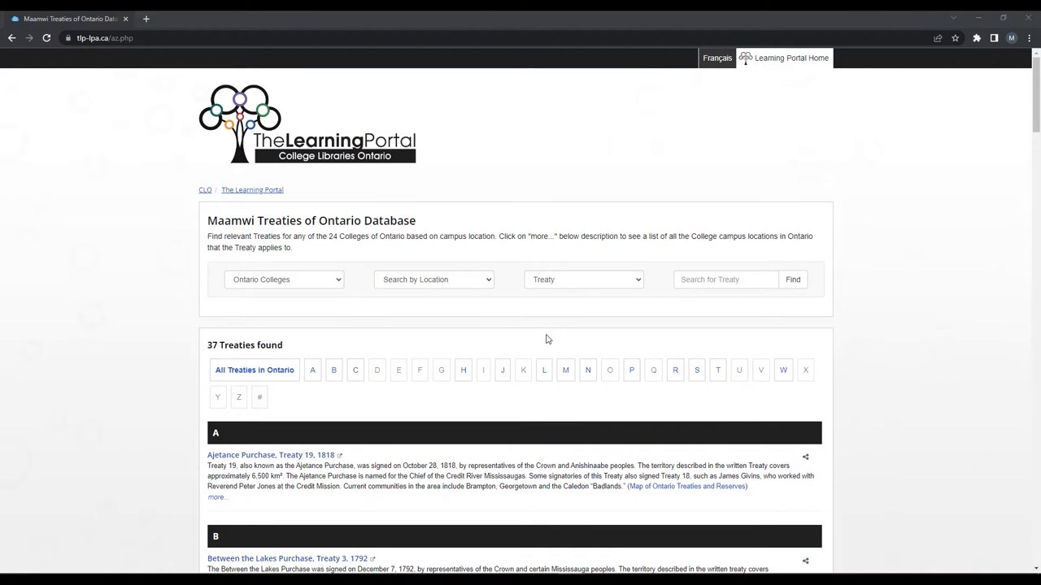
mouse_move(454, 286)
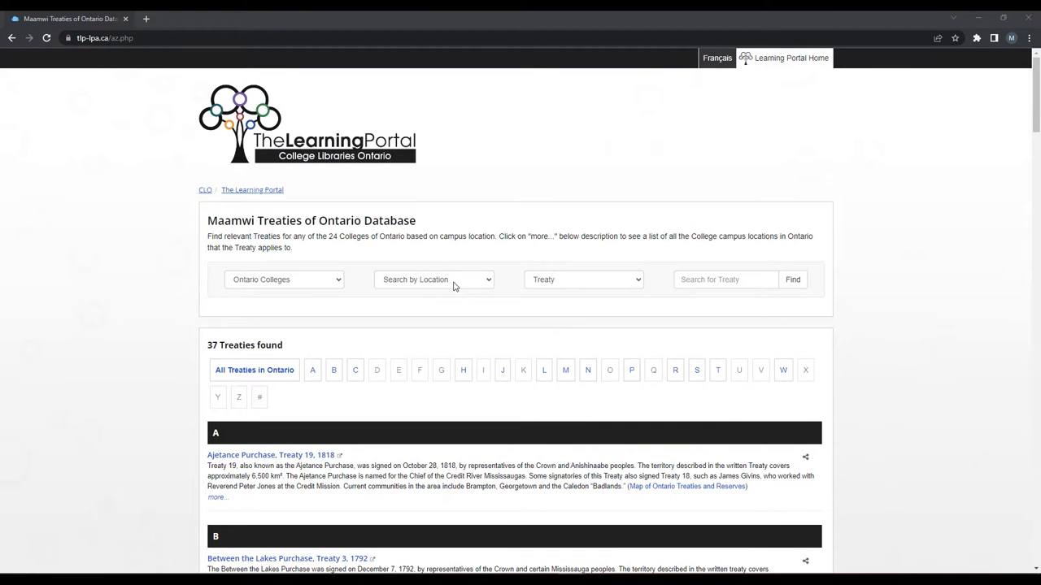
mouse_move(775, 275)
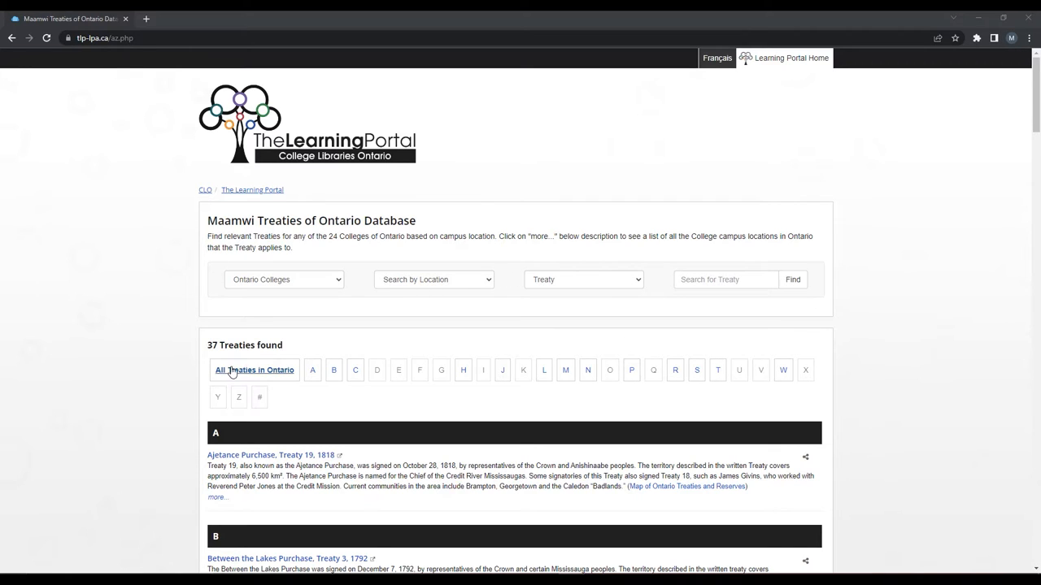
mouse_move(726, 382)
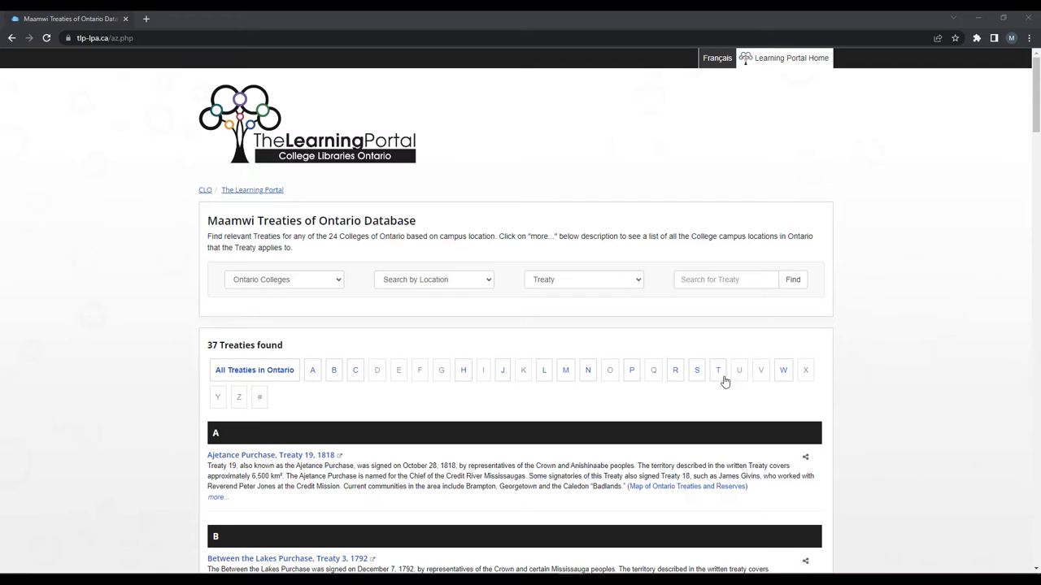
mouse_move(339, 283)
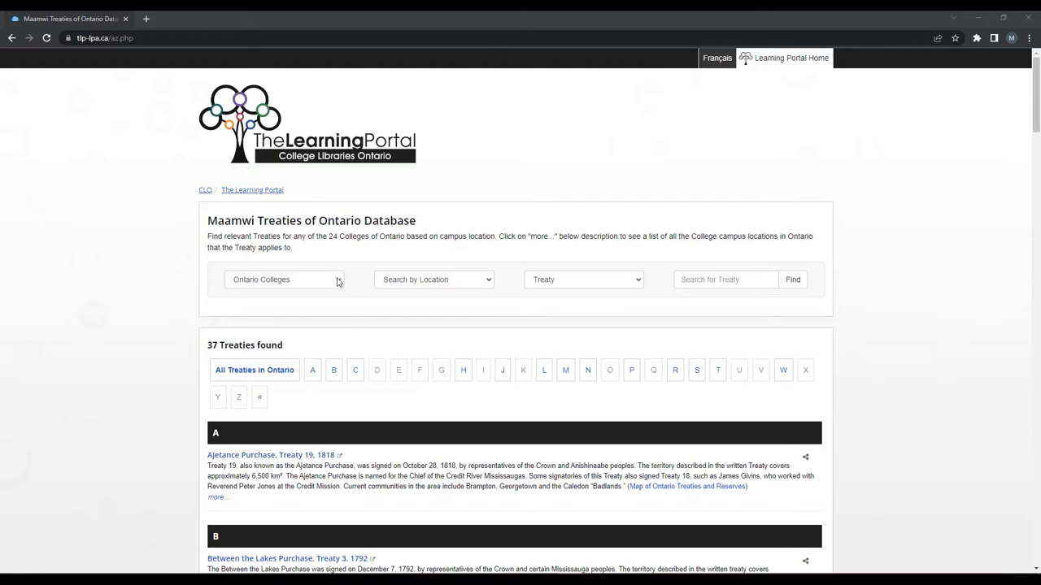
Filter the treaty list to Seneca College, showing its 4 treaties
left_click(283, 280)
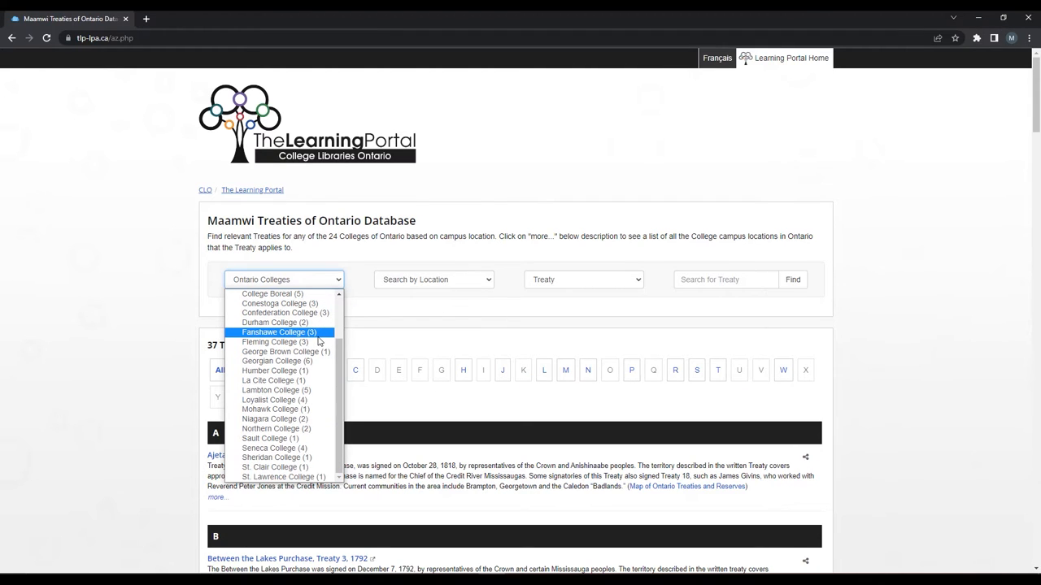
scroll("up", 3)
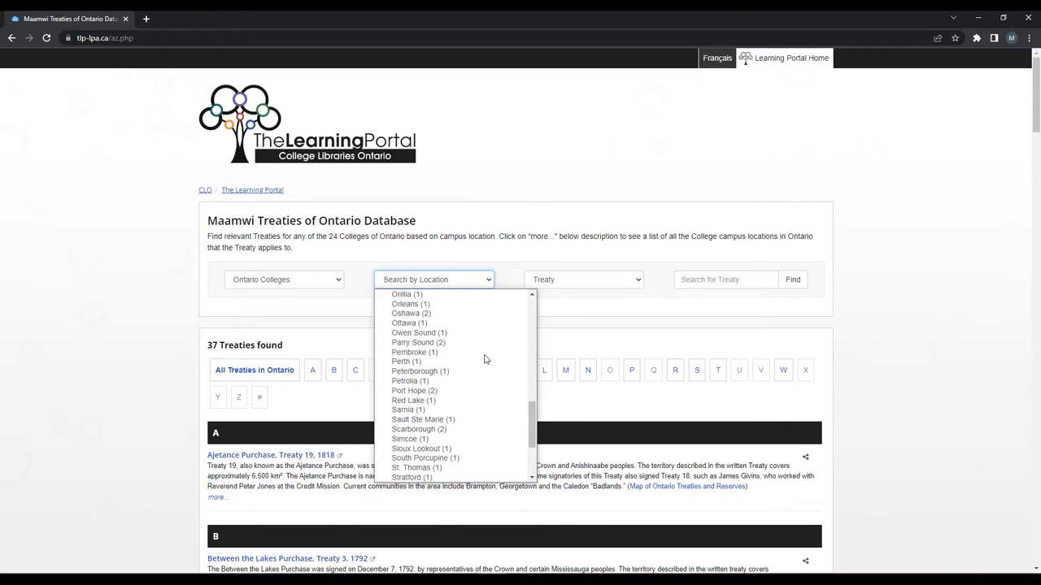
scroll("up", 3)
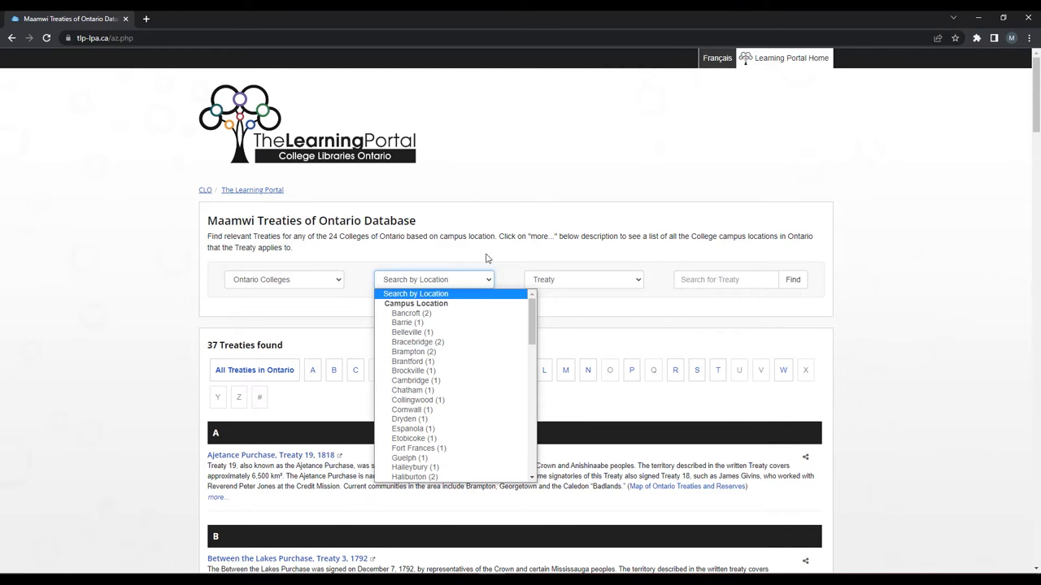
left_click(283, 280)
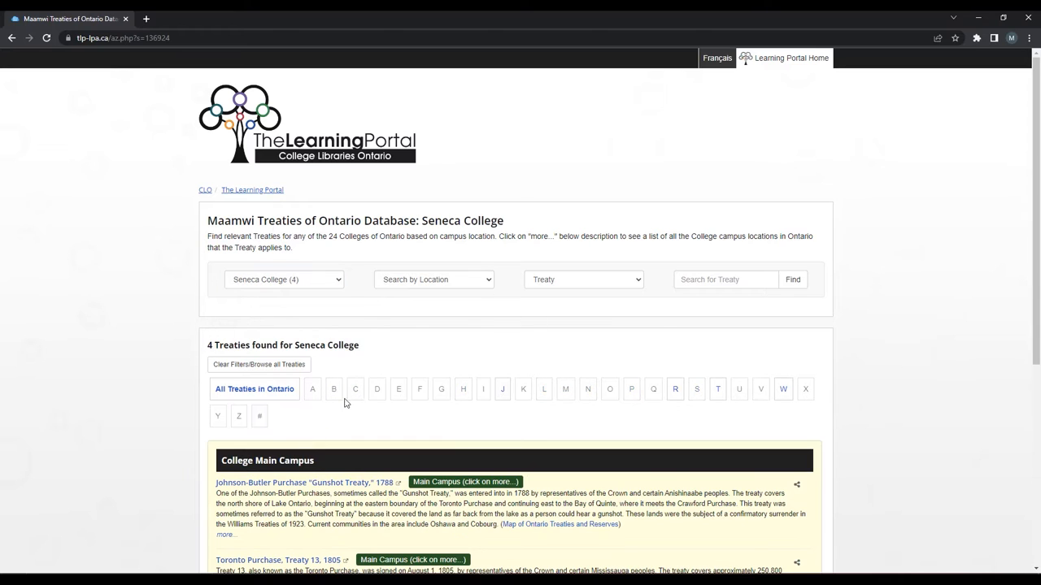
Review Seneca College's campus locations and dismiss the list without choosing one
left_click(433, 280)
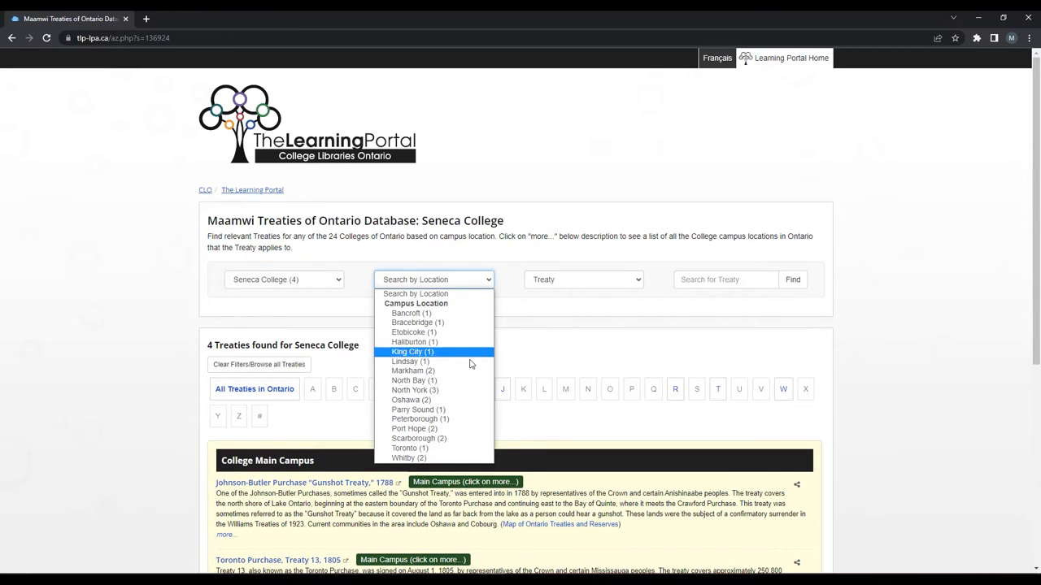
left_click(626, 286)
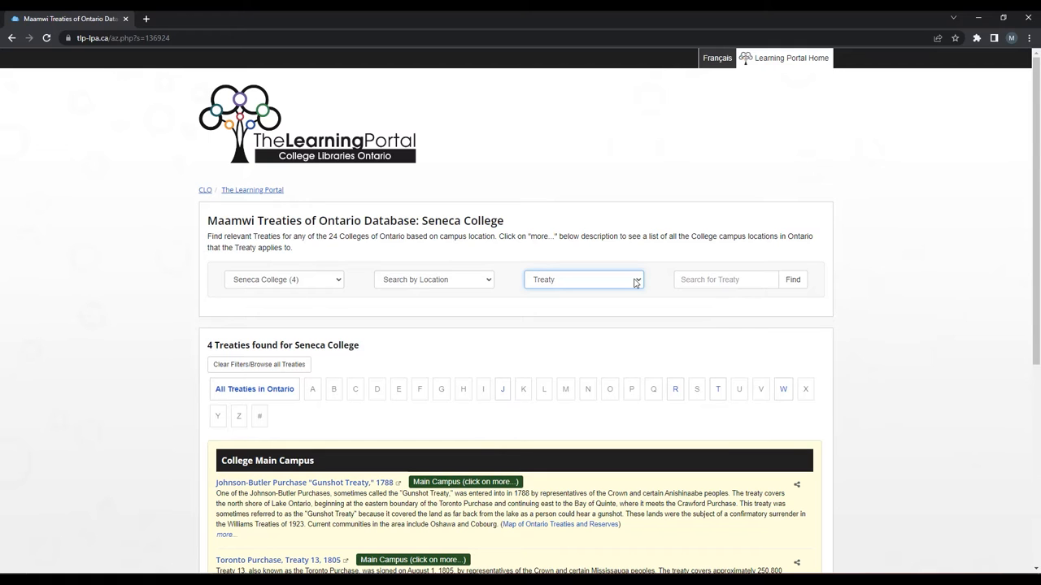
Clear the filters to list all 37 treaties, then browse the campus locations list
left_click(285, 280)
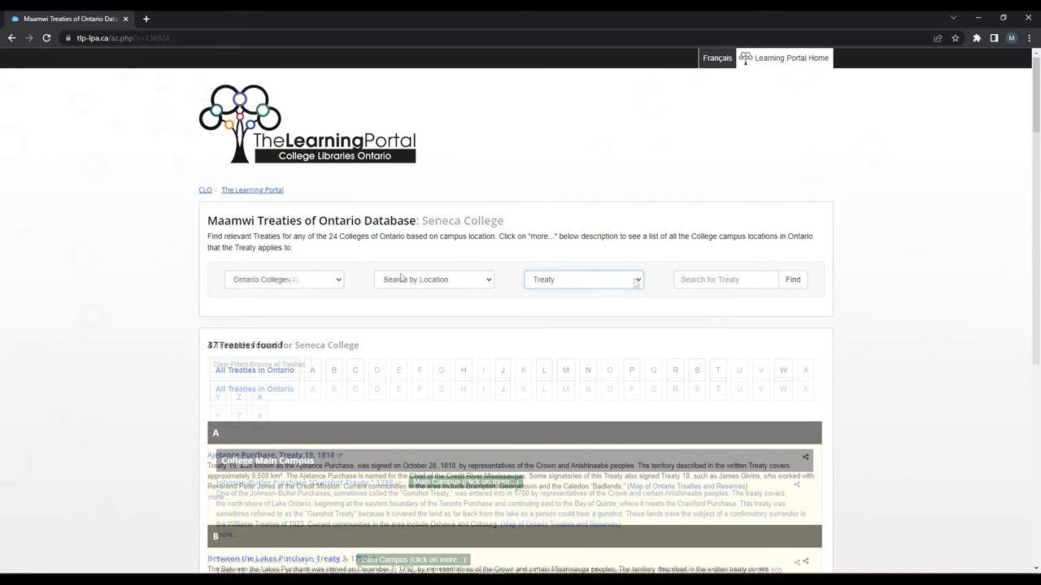
left_click(434, 280)
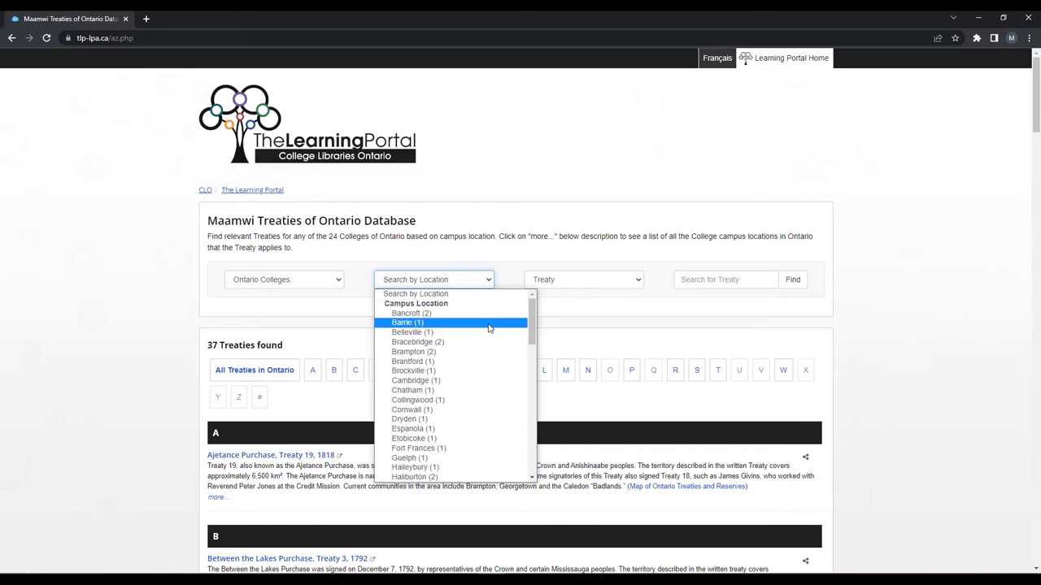
scroll("down", 3)
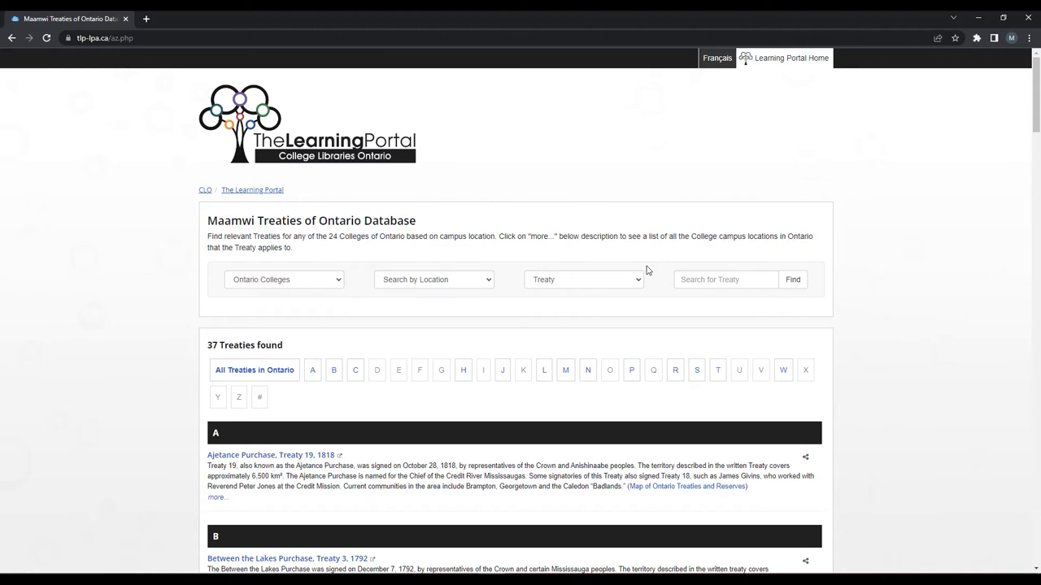
Search the keyword 'Anishinaabe' and review its 21 treaty results
left_click(726, 280)
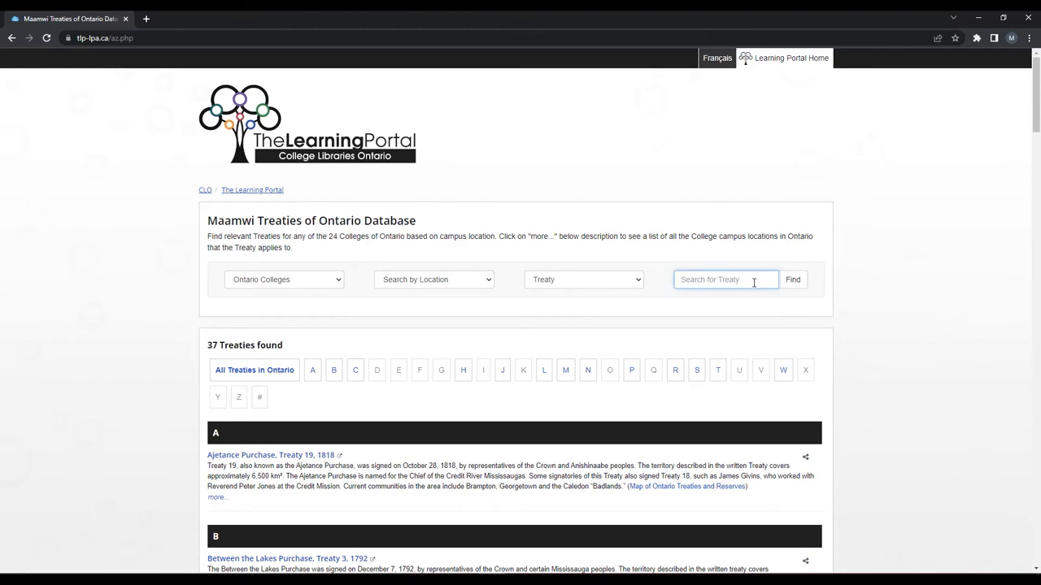
type("An")
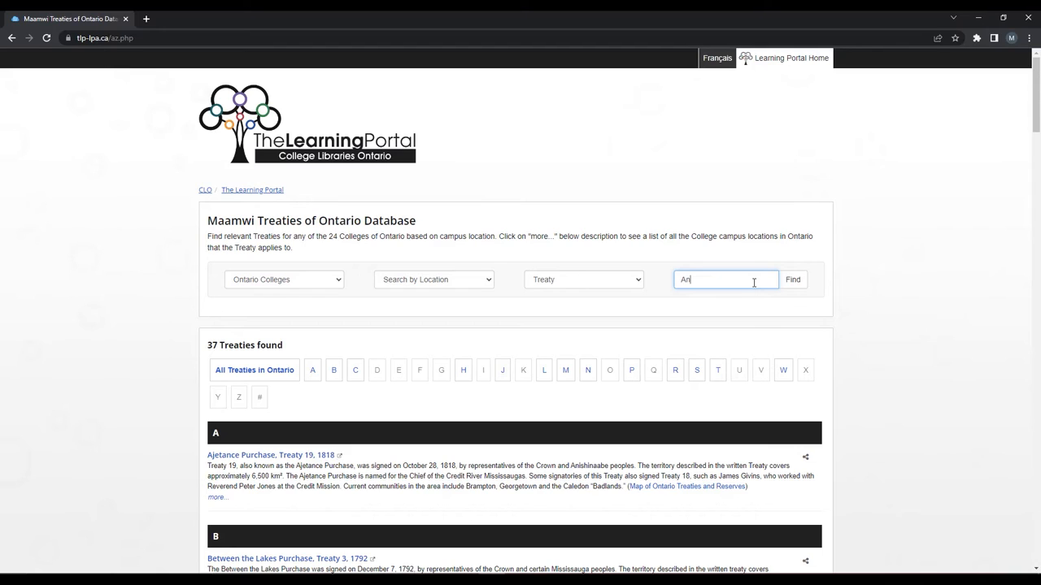
type("ishinaa")
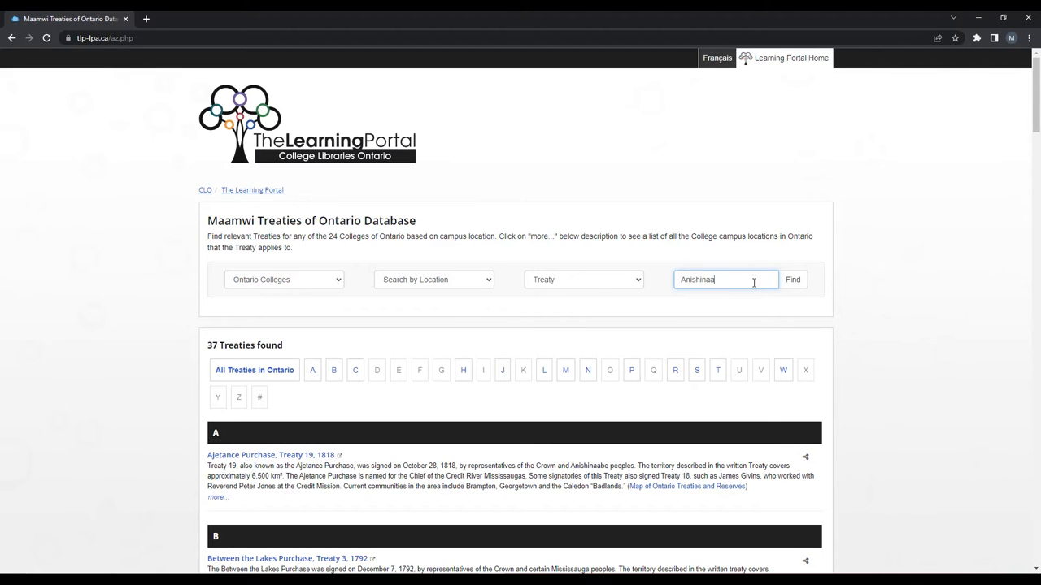
type("be")
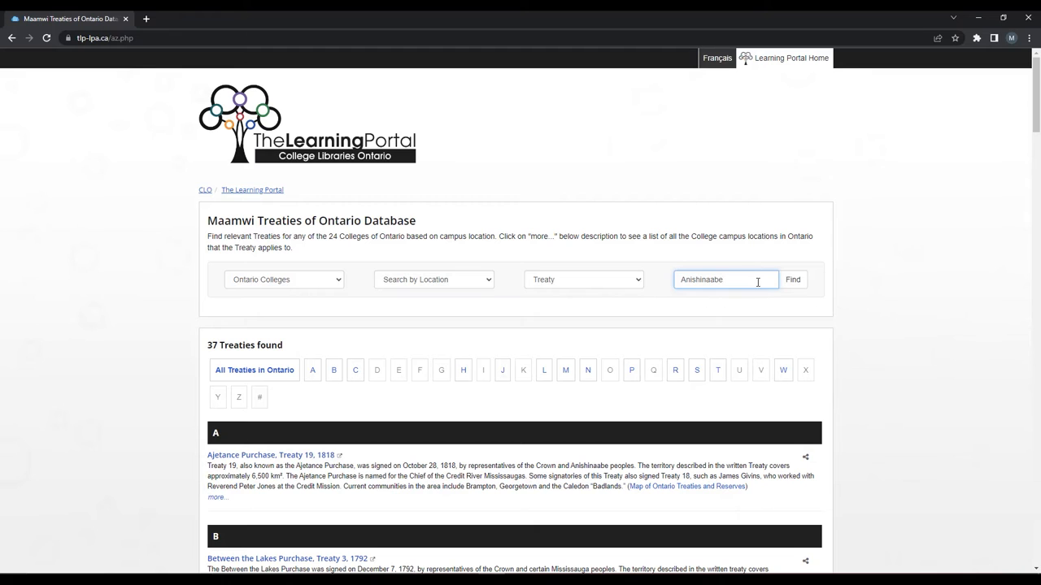
left_click(792, 280)
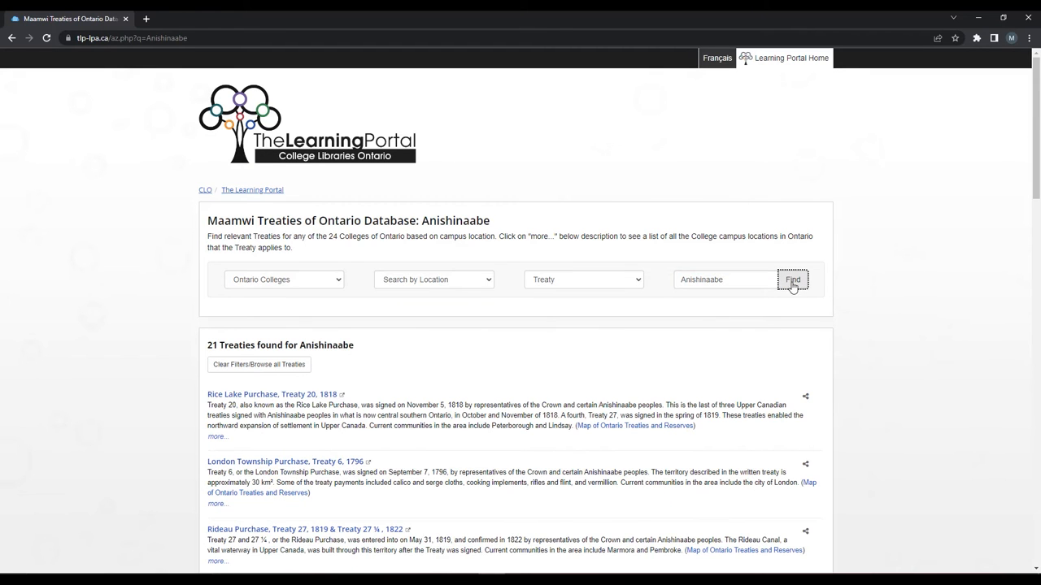
scroll("down", 3)
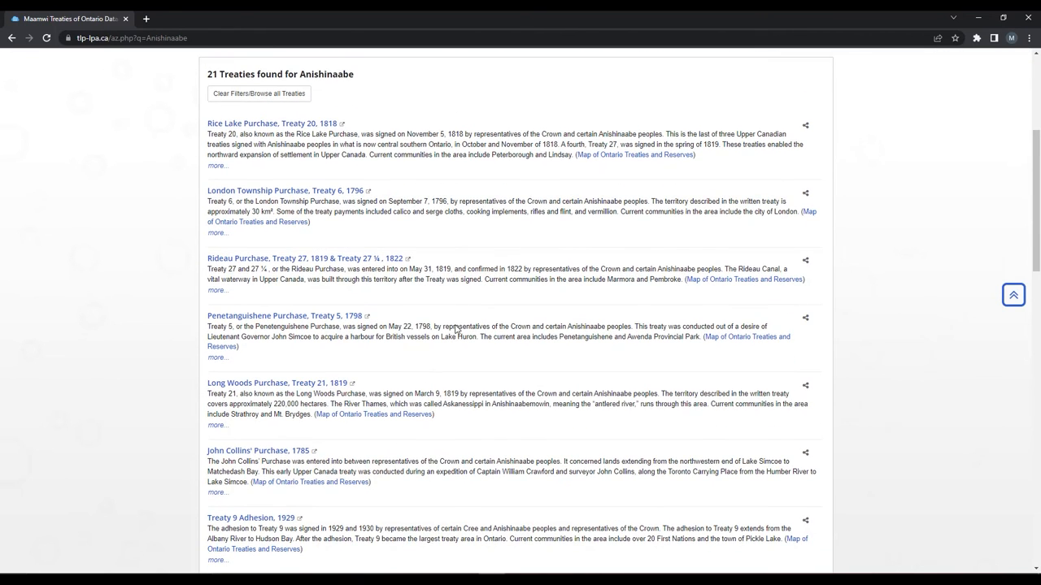
scroll("up", 3)
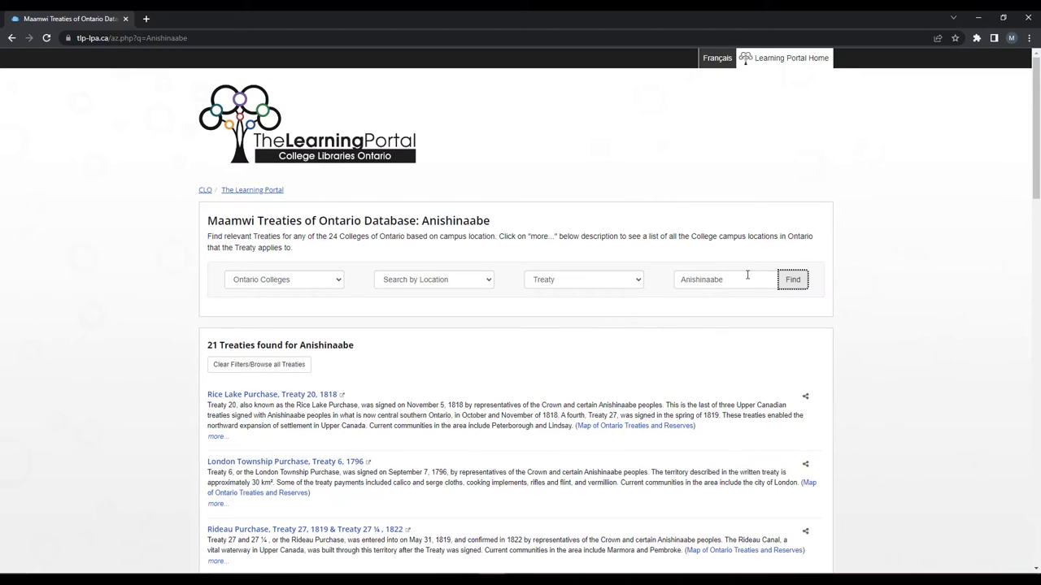
Clear the search, restoring all 37 treaties with the A–Z letter bar
left_click(258, 364)
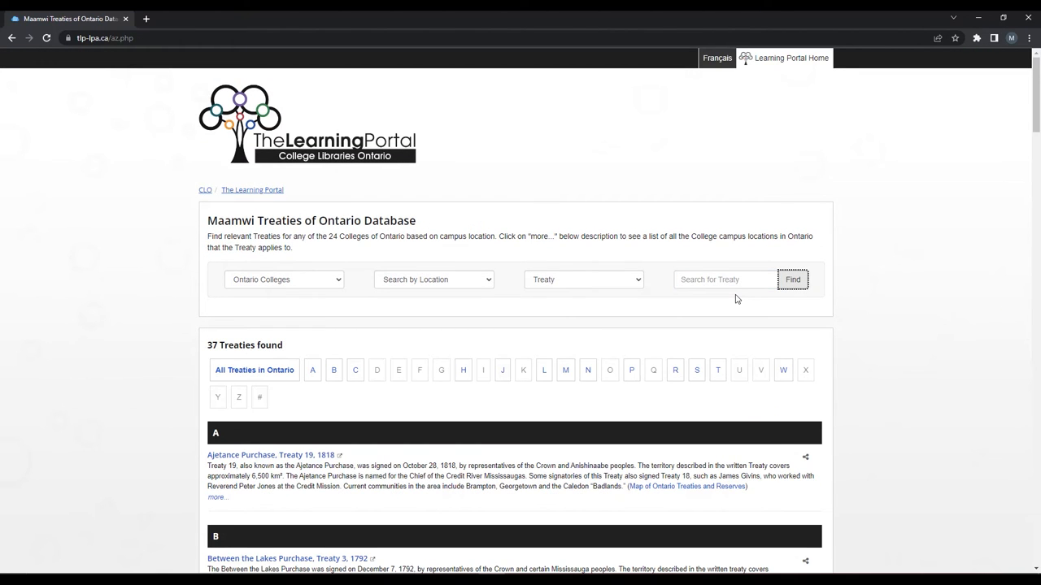
scroll("down", 3)
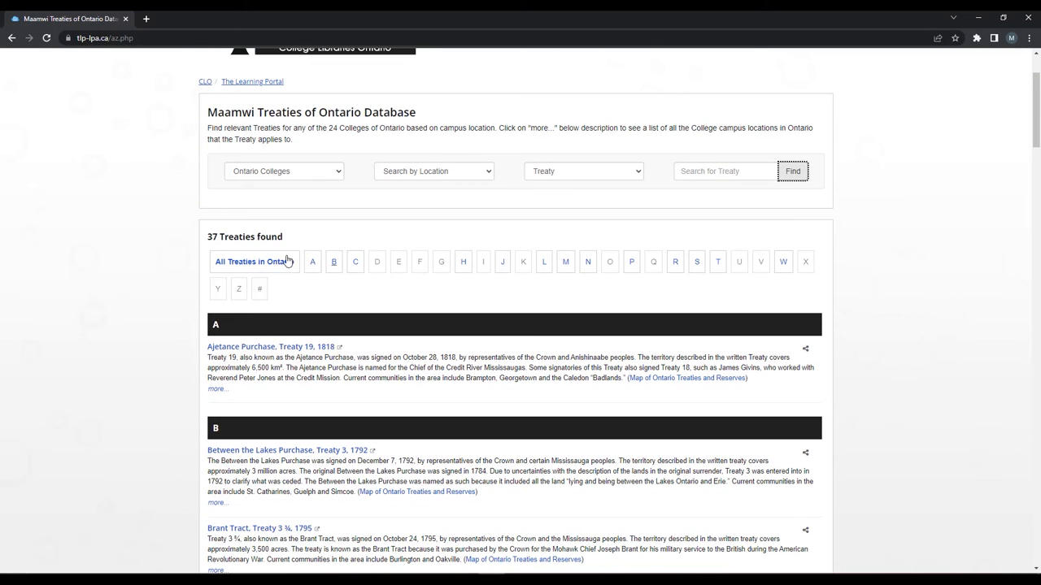
mouse_move(566, 260)
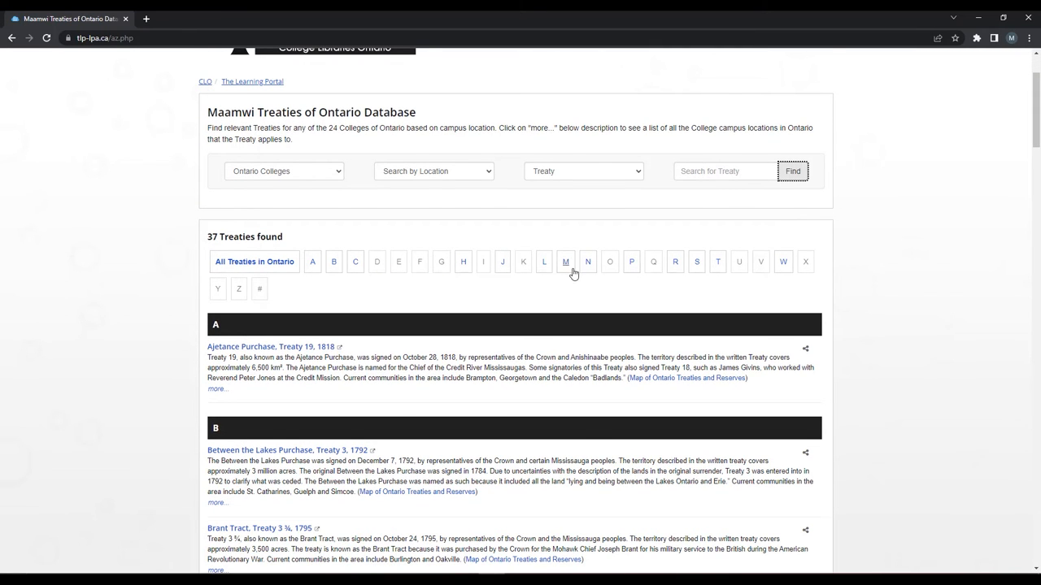
scroll("down", 3)
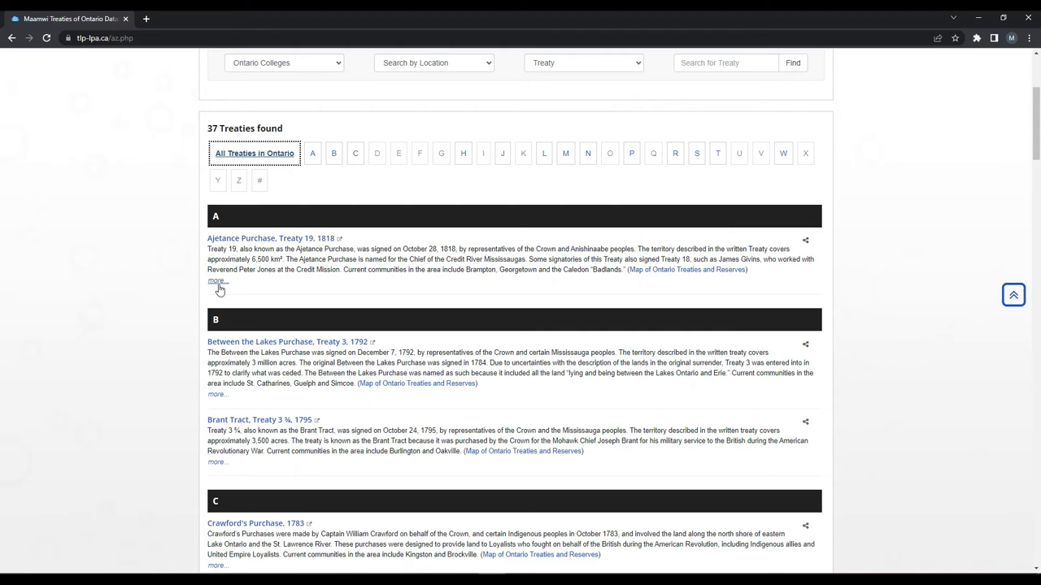
Expand Ajetance Purchase's details, then return to Anishinaabe results and expand Rice Lake Purchase
left_click(217, 280)
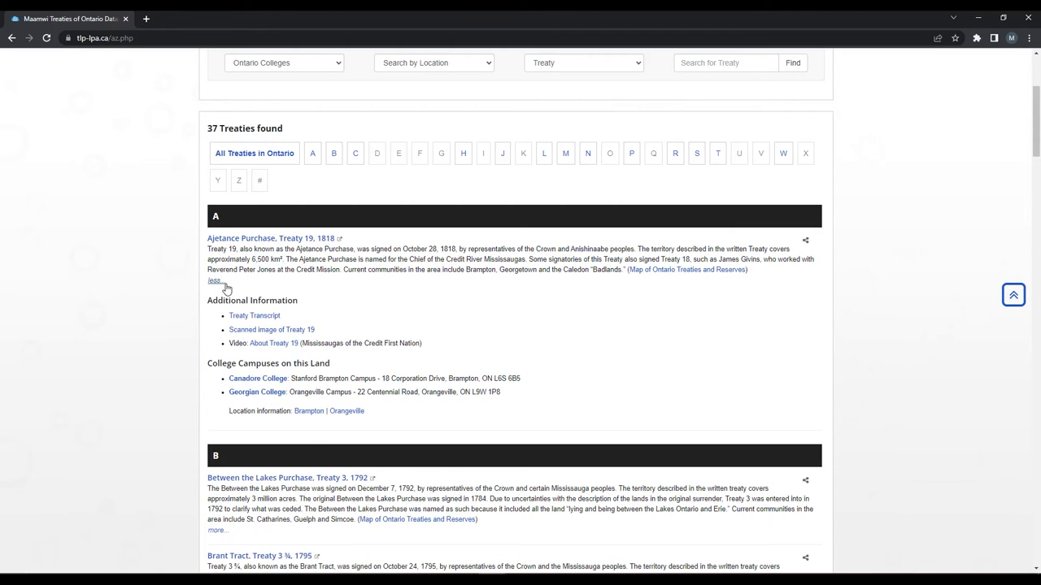
mouse_move(332, 325)
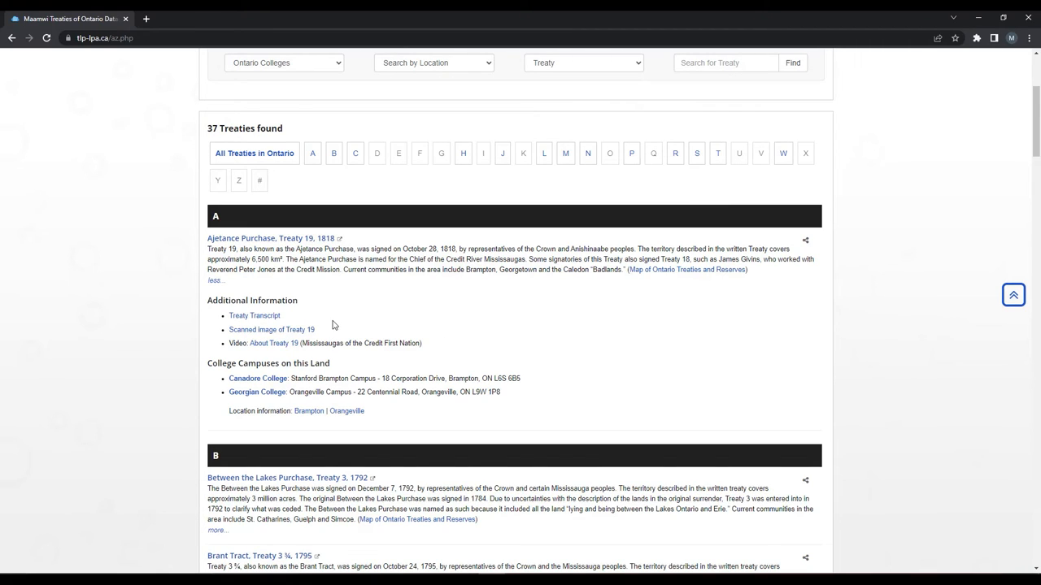
mouse_move(323, 325)
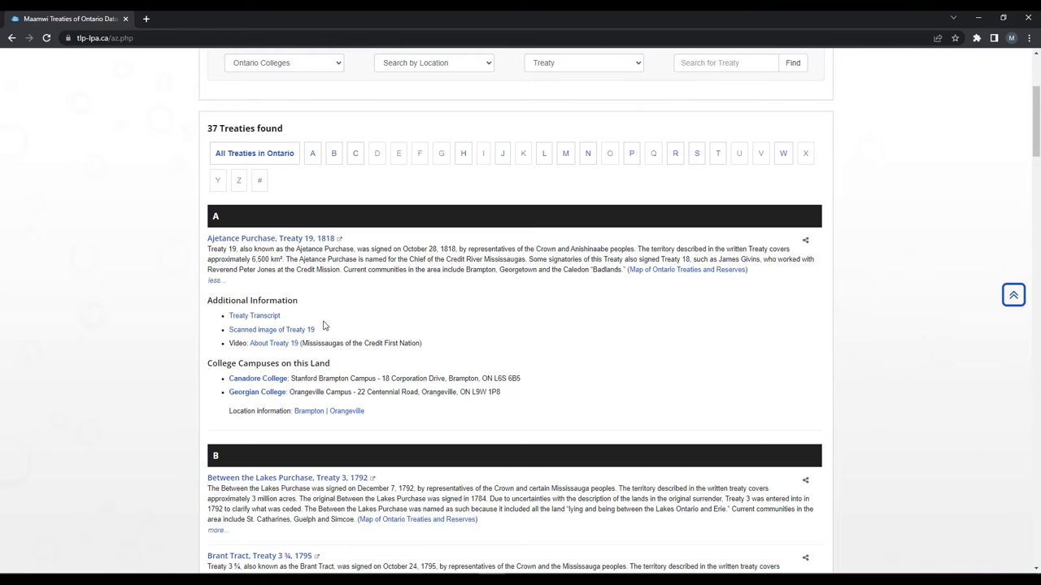
left_click(273, 343)
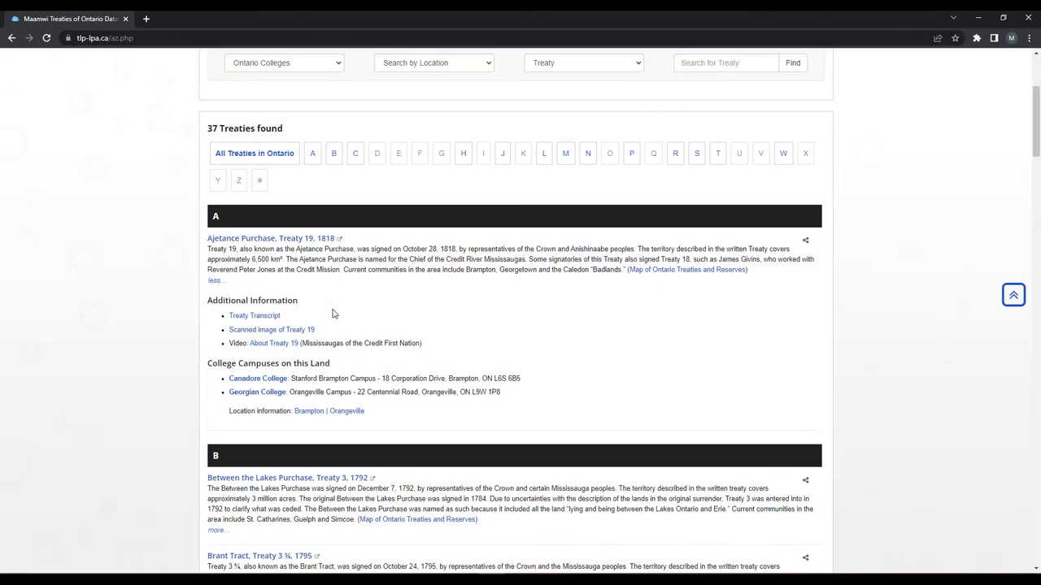
mouse_move(264, 269)
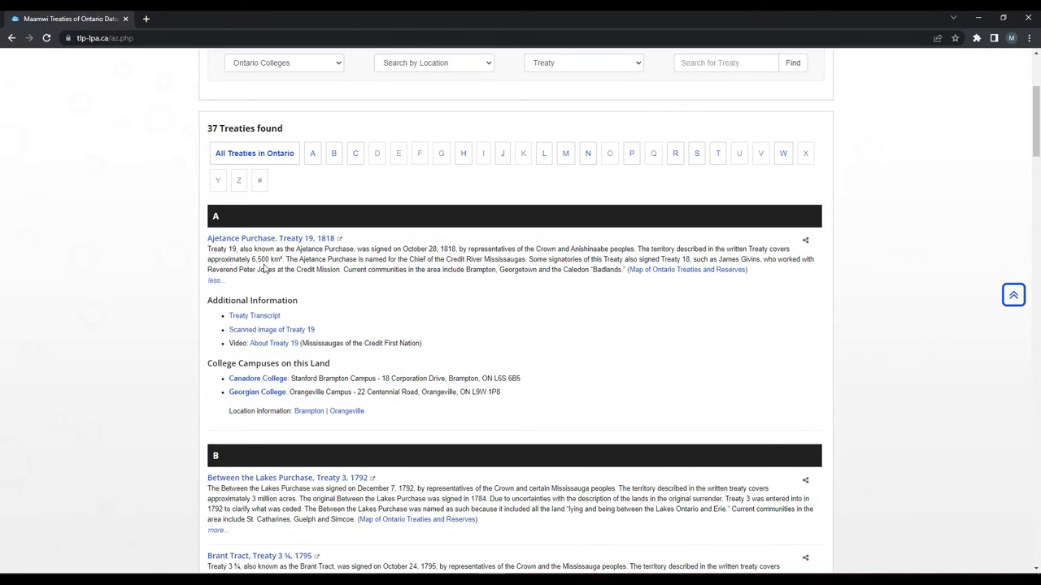
mouse_move(377, 327)
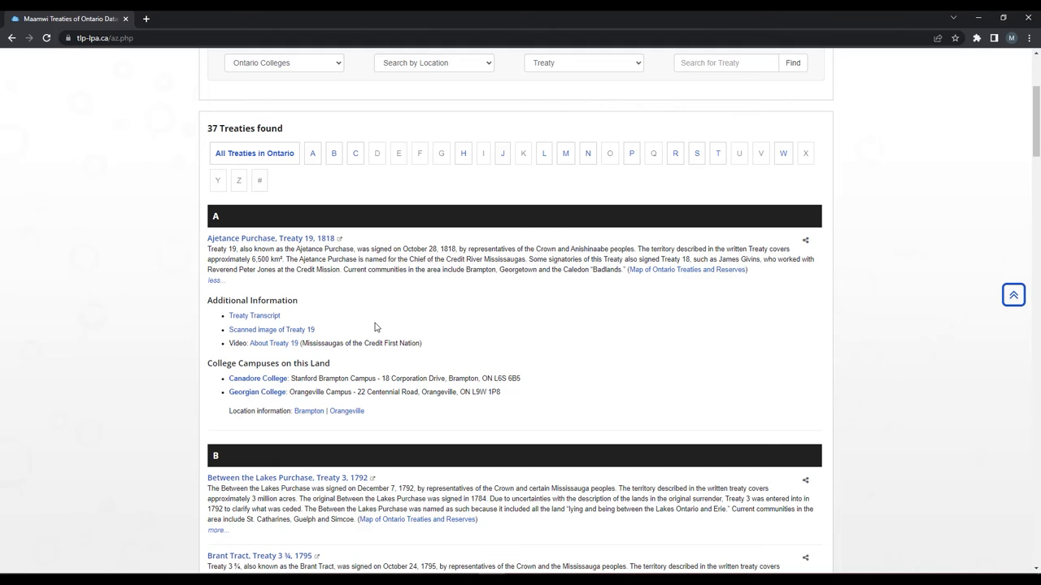
mouse_move(322, 237)
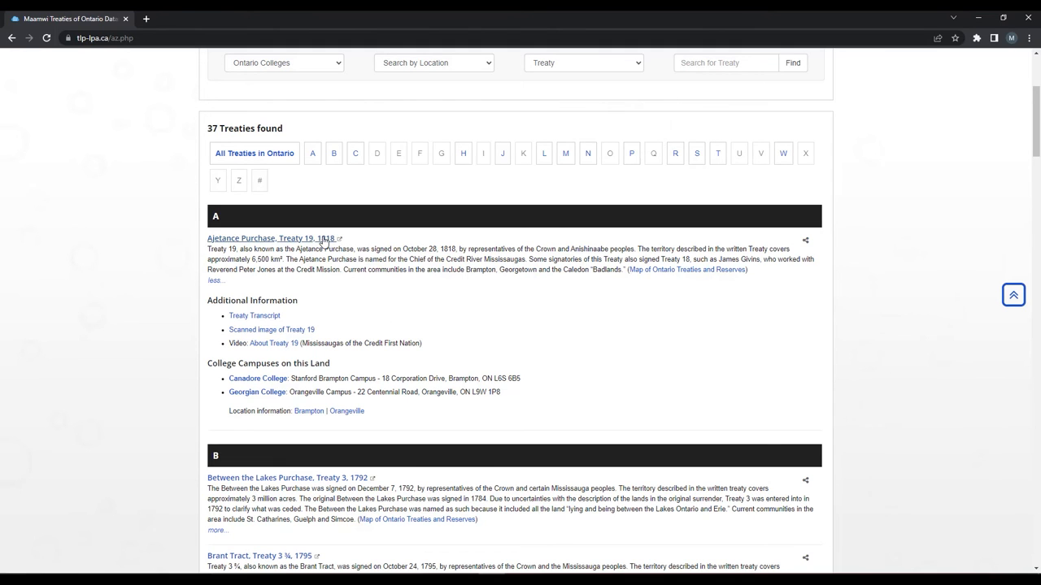
left_click(254, 315)
type("Anishinaabe")
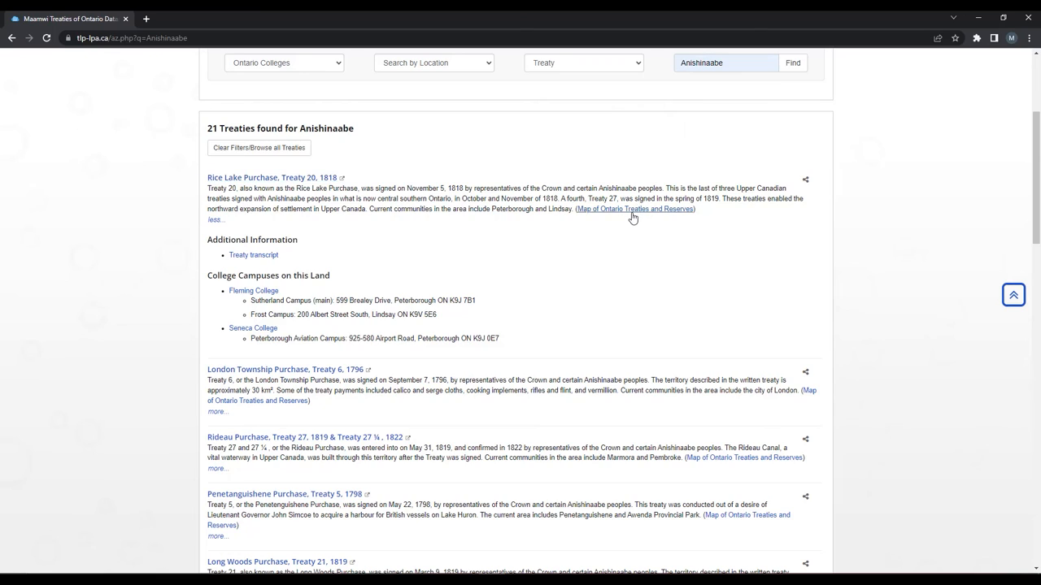
View the Ontario treaties map, check which treaties cover an area, and read the descriptions
left_click(634, 209)
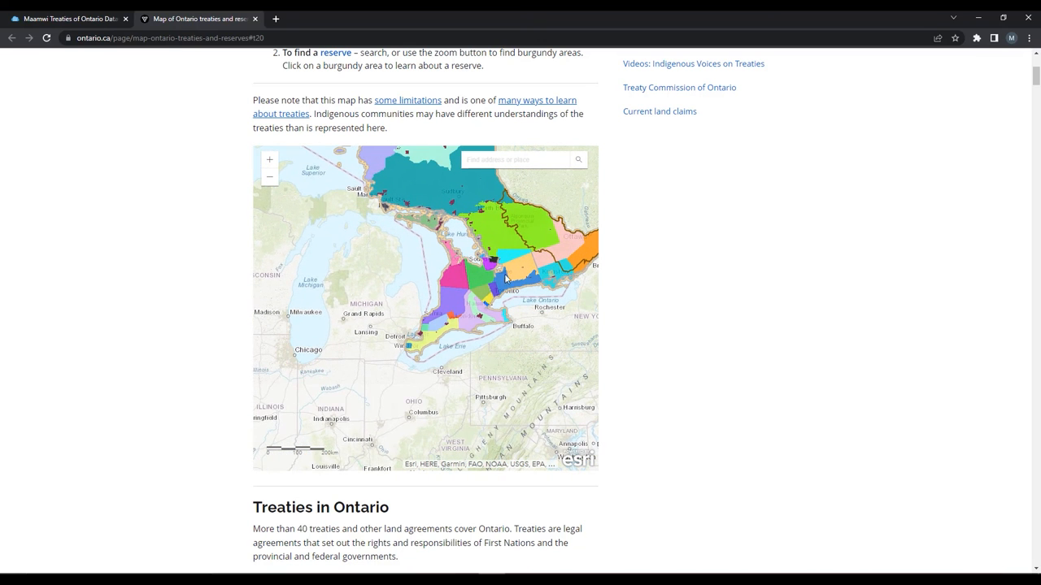
left_click(504, 277)
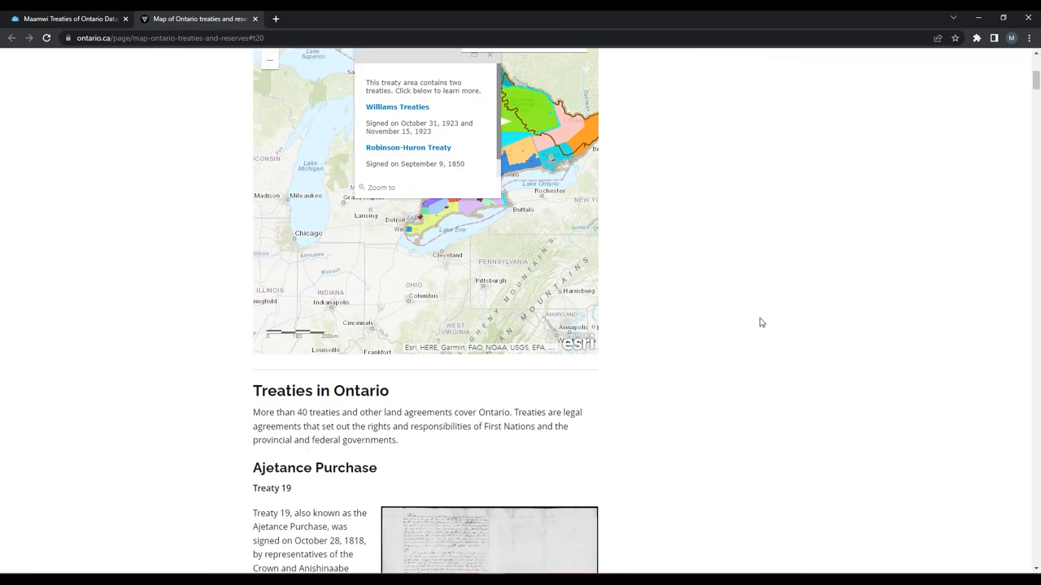
scroll("down", 3)
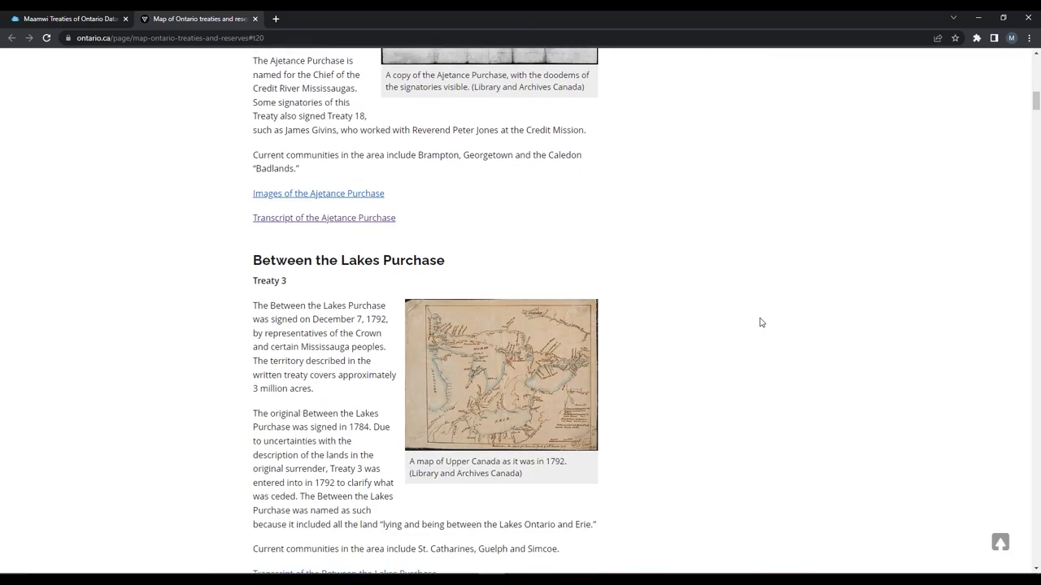